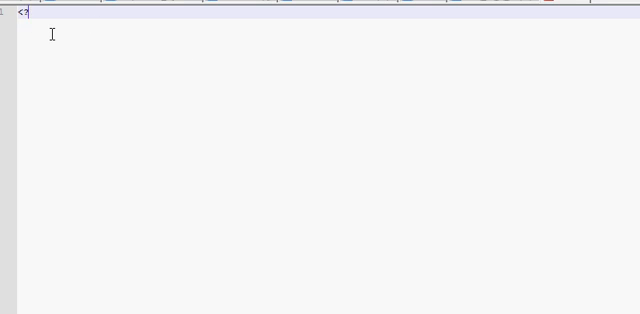
Write a PHP block assigning $ip = $_SERVER['REMOTE_ADDR'];.
{"action": "type", "text": "php"}
{"action": "type", "text": "?>"}
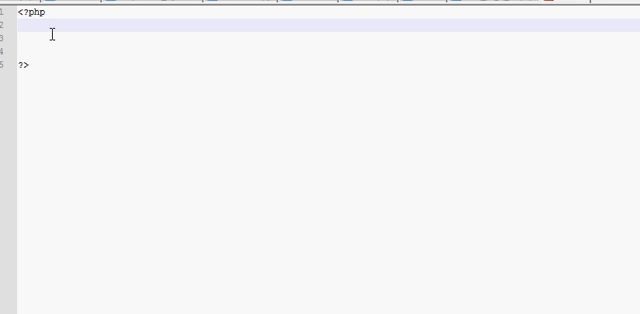
{"action": "type", "text": "$ip = $_SERVER['REMOTE_ADDR'];"}
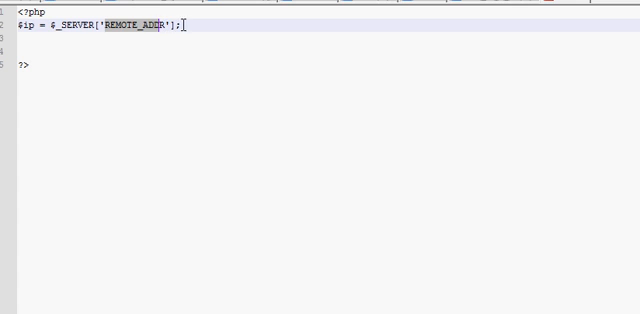
Add echo "$ip"; below the assignment to print the visitor's IP address.
{"action": "type", "text": "ec"}
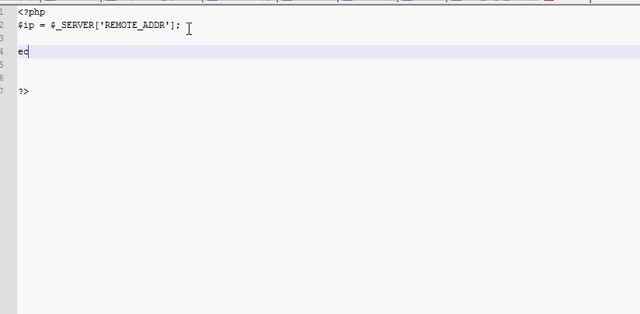
{"action": "type", "text": "ho\"$ip\";"}
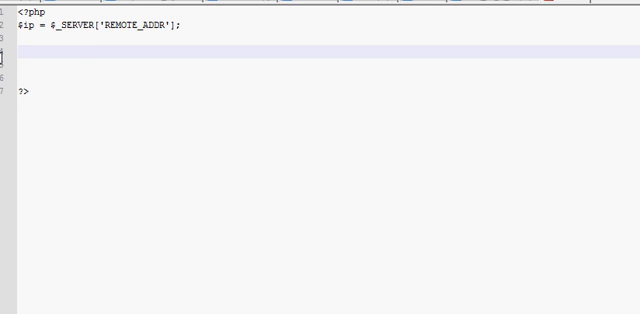
{"action": "type", "text": "$"}
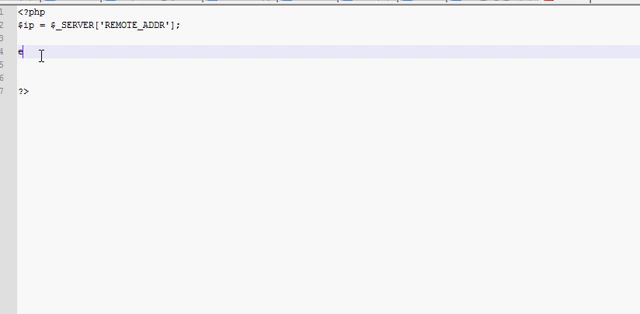
{"action": "type", "text": "echo \"\""}
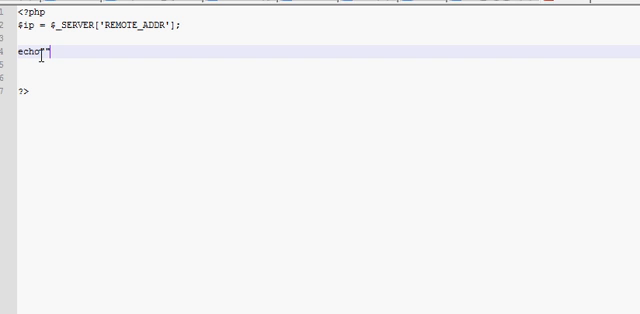
{"action": "type", "text": "$ip\";"}
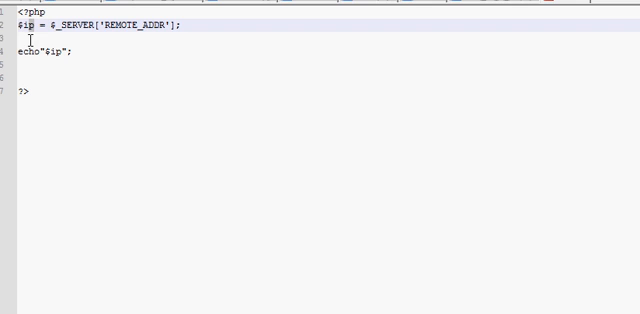
{"action": "left_click", "coordinate": [32, 24]}
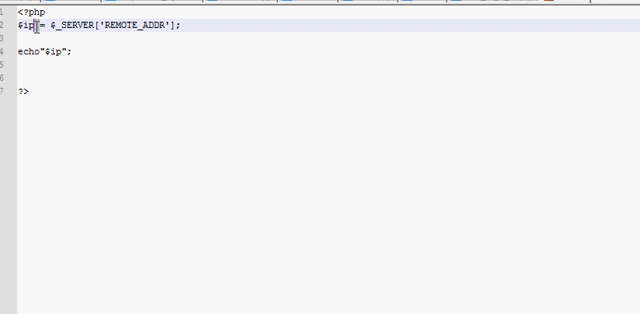